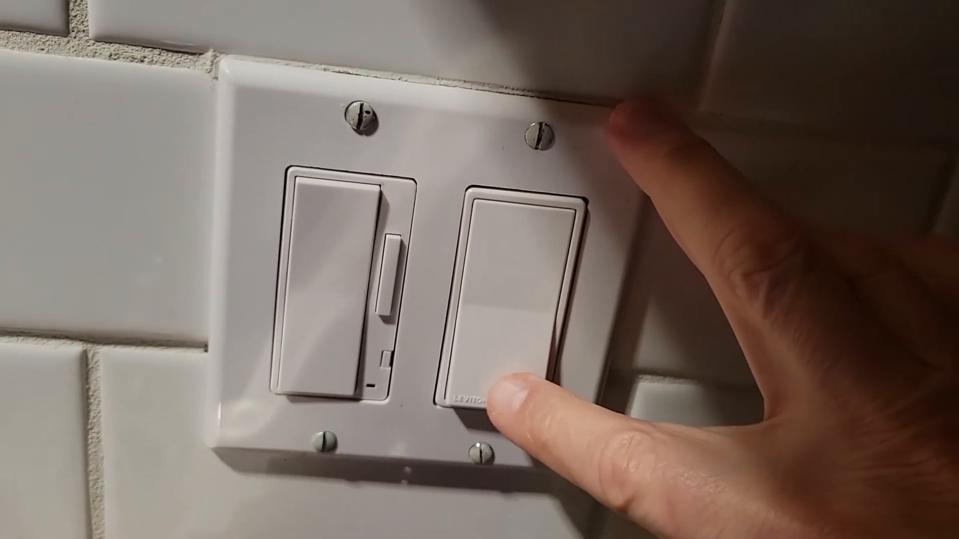
click(495, 391)
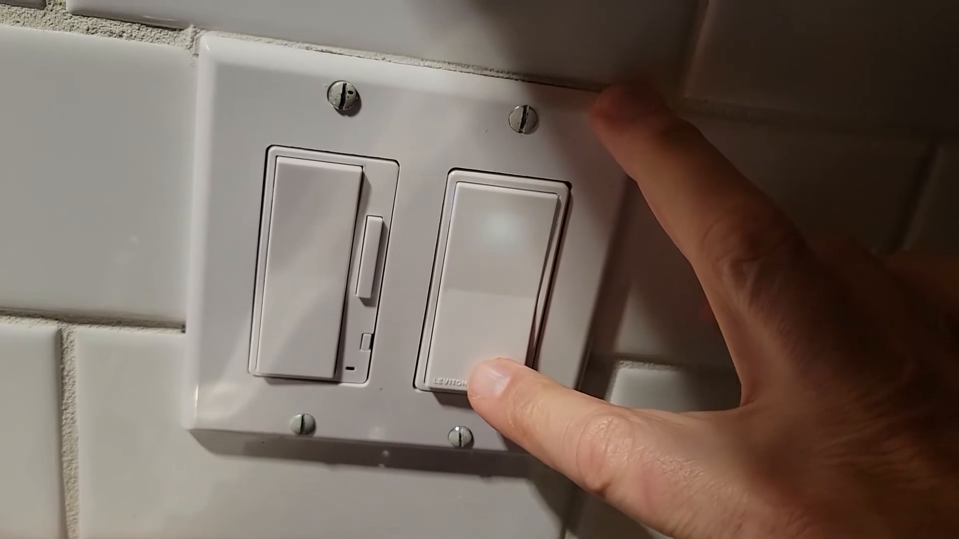